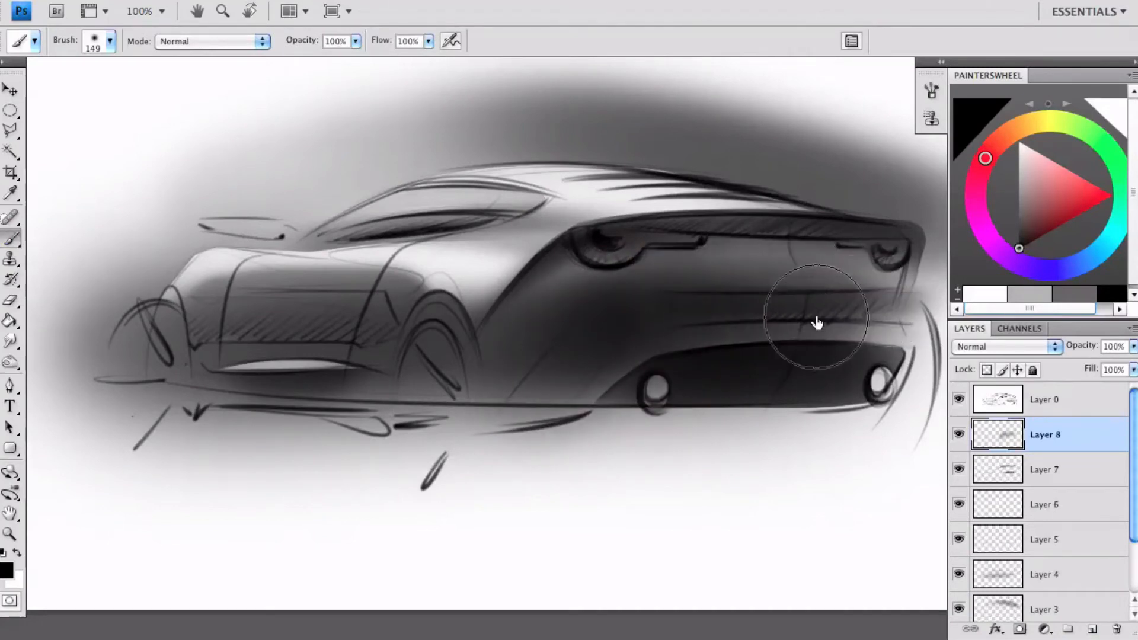
Switch to the Eraser tool to begin carving highlights into the car's shading.
{"action": "left_click", "coordinate": [10, 300]}
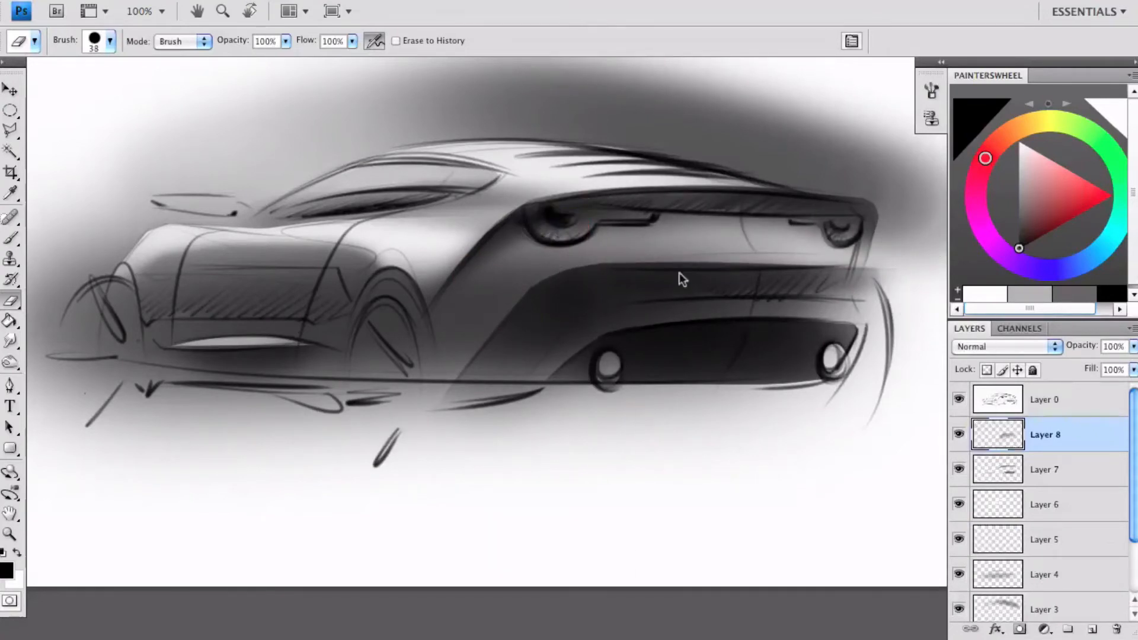